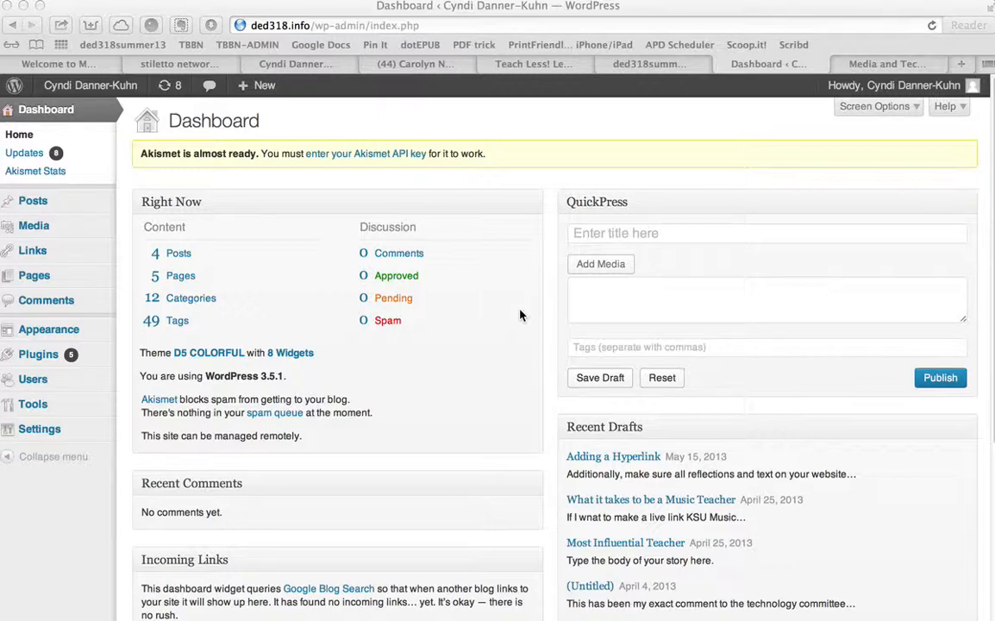
{"action": "mouse_move", "coordinate": [422, 215]}
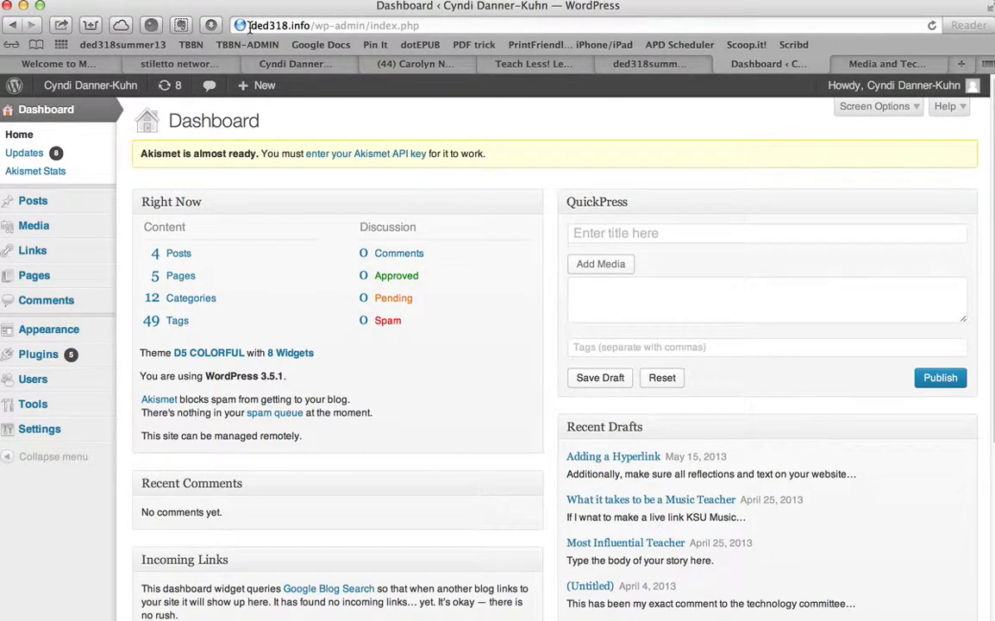
Step: Show the All Pages list with the site's five published pages
{"action": "left_click", "coordinate": [314, 25]}
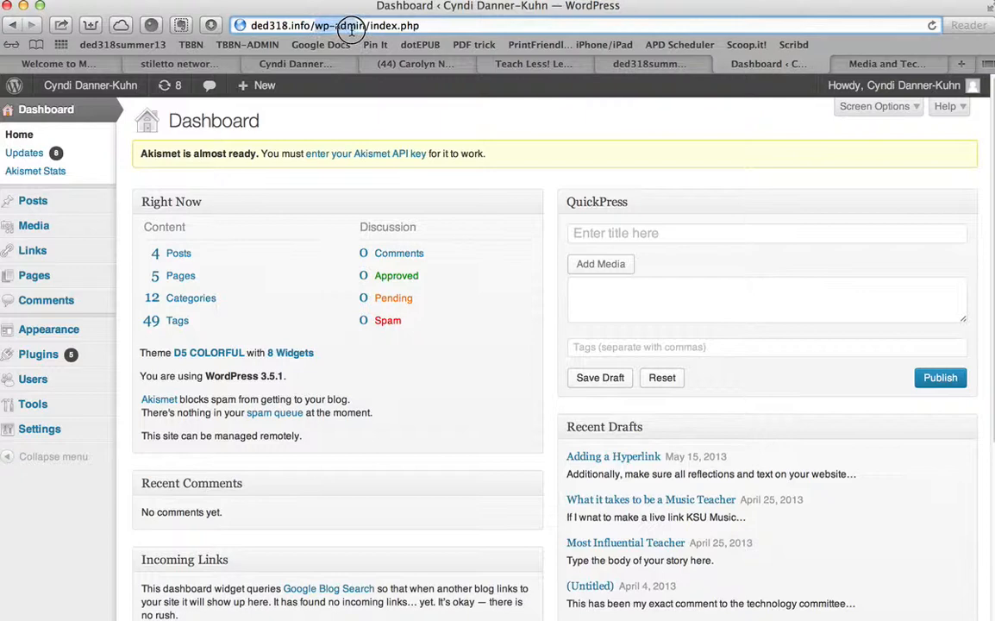
{"action": "mouse_move", "coordinate": [369, 26]}
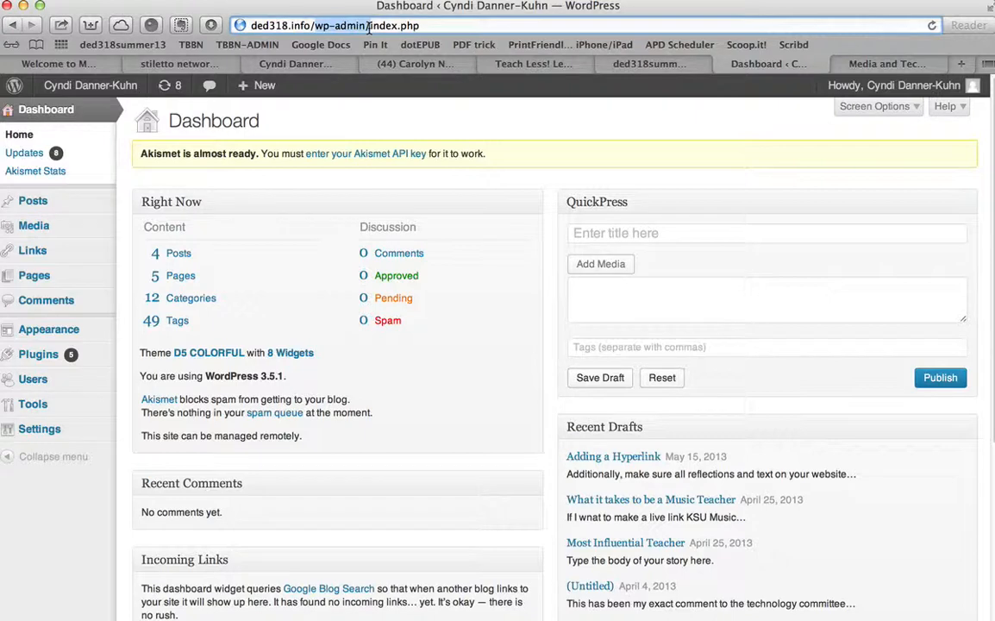
{"action": "mouse_move", "coordinate": [93, 8]}
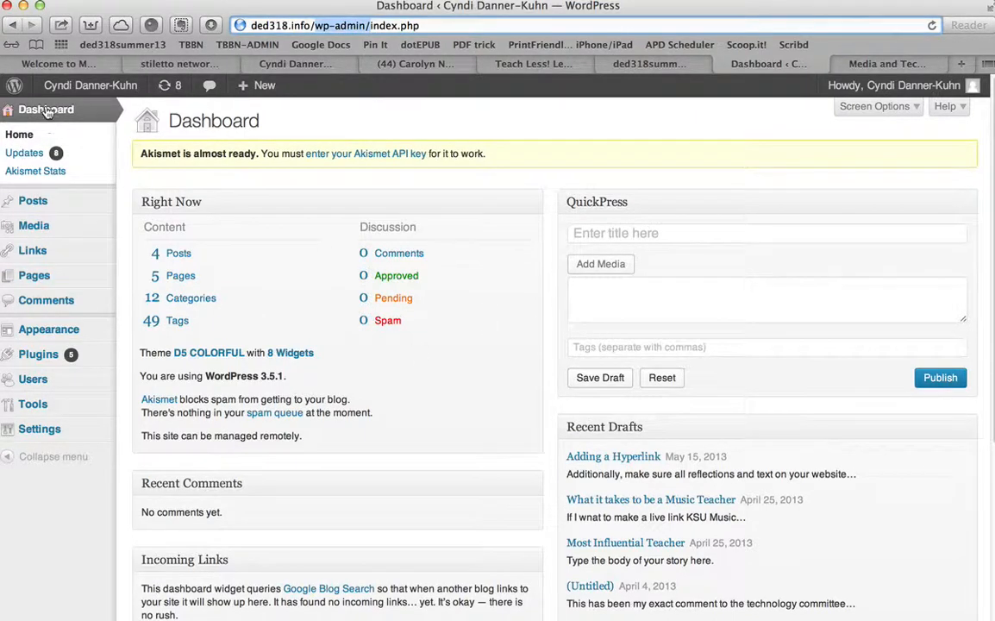
{"action": "mouse_move", "coordinate": [73, 508]}
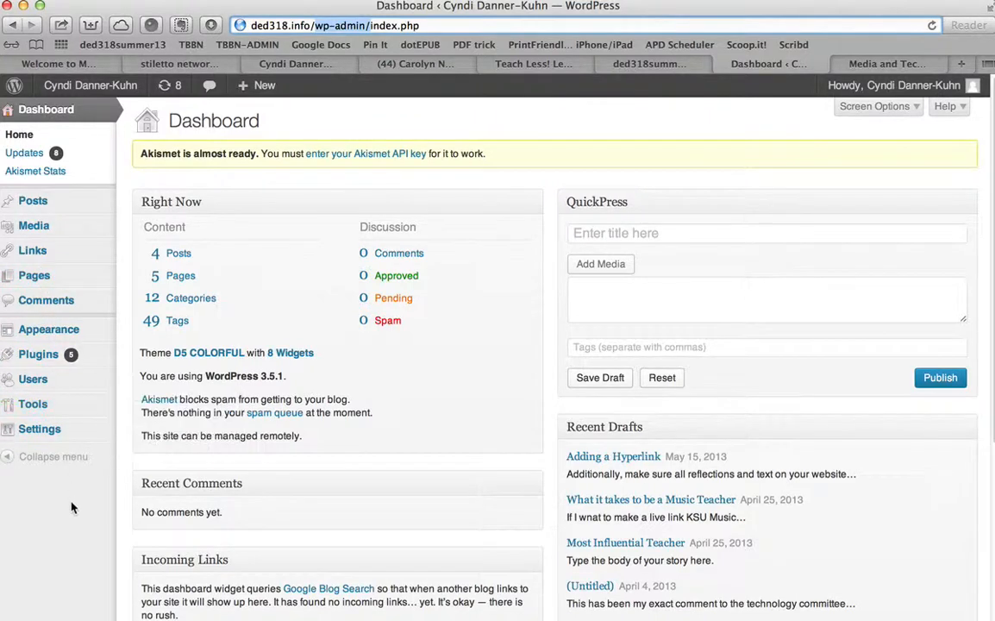
{"action": "mouse_move", "coordinate": [34, 276]}
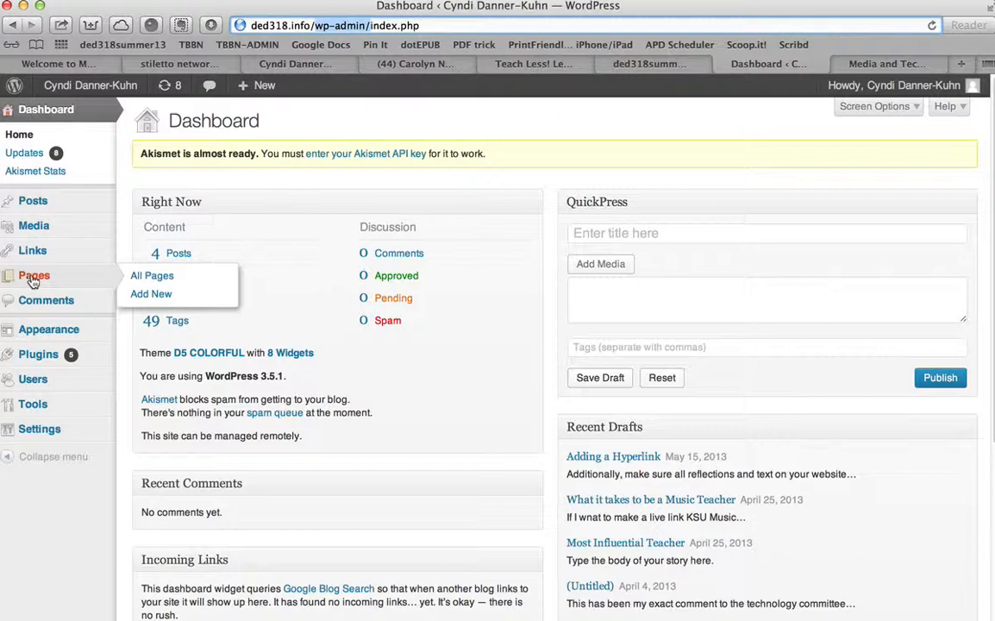
{"action": "mouse_move", "coordinate": [156, 280]}
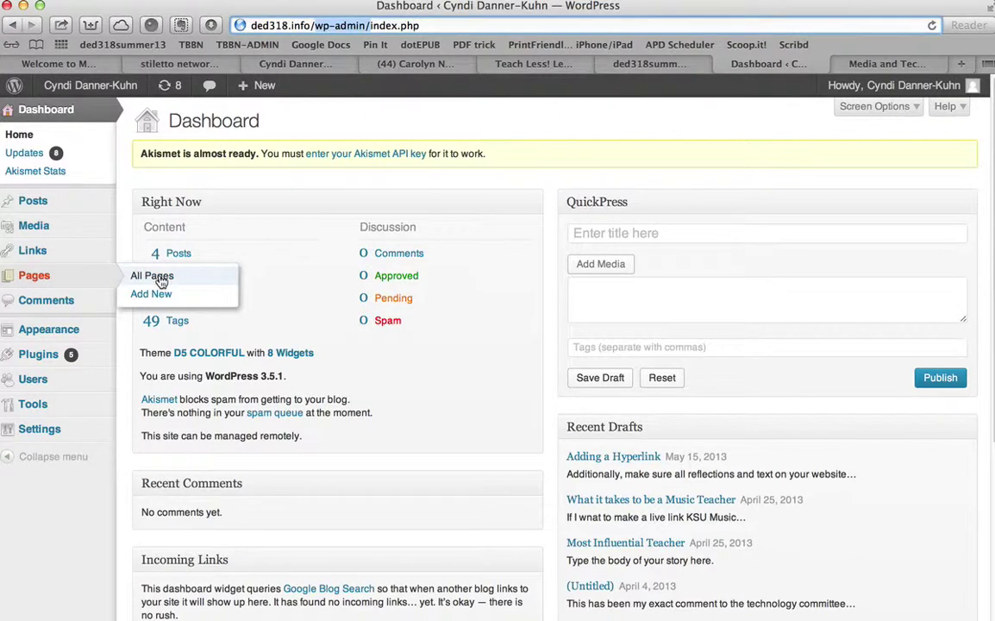
{"action": "left_click", "coordinate": [152, 276]}
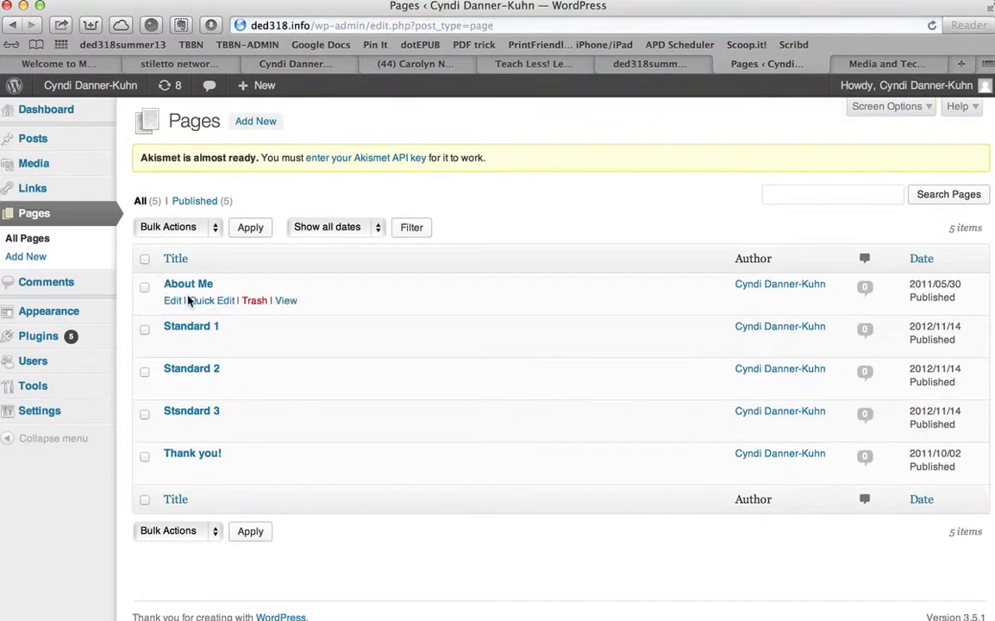
{"action": "mouse_move", "coordinate": [173, 307]}
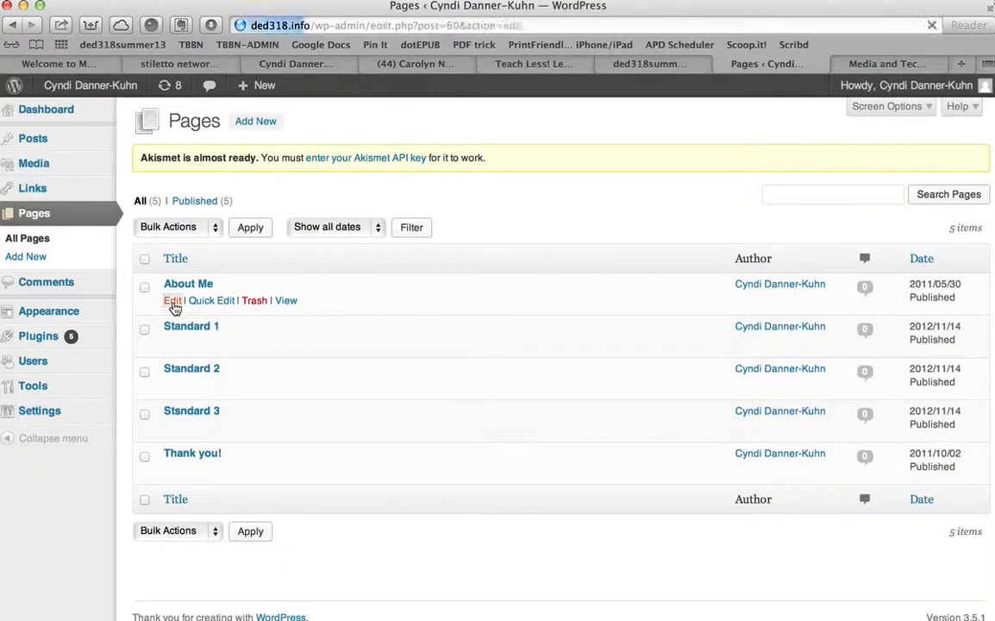
Step: Edit the About Me page and select the website URL after 'My Website'
{"action": "left_click", "coordinate": [173, 300]}
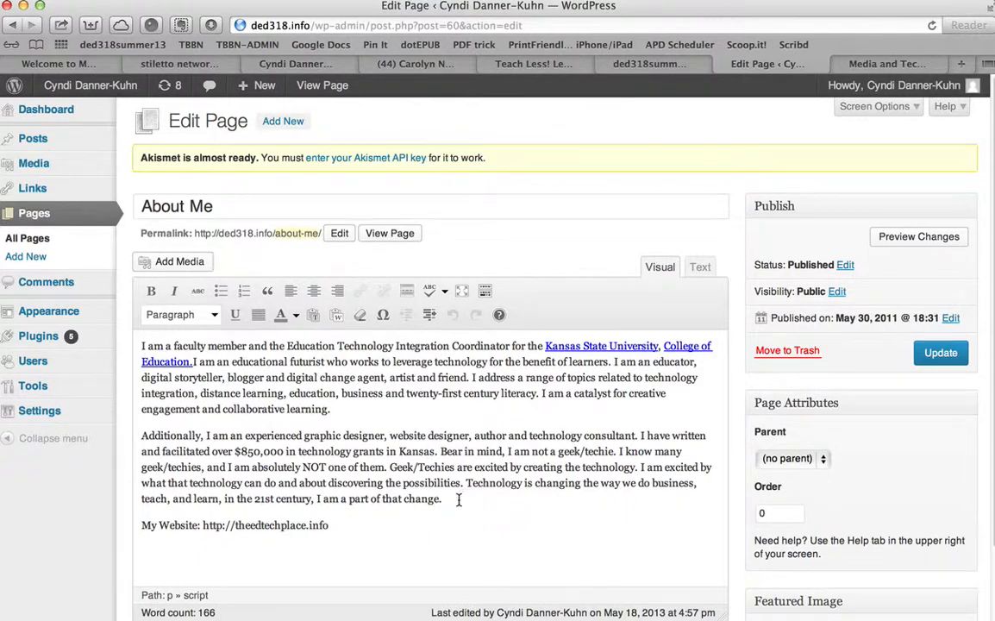
{"action": "left_click_drag", "start_coordinate": [142, 345], "coordinate": [441, 499]}
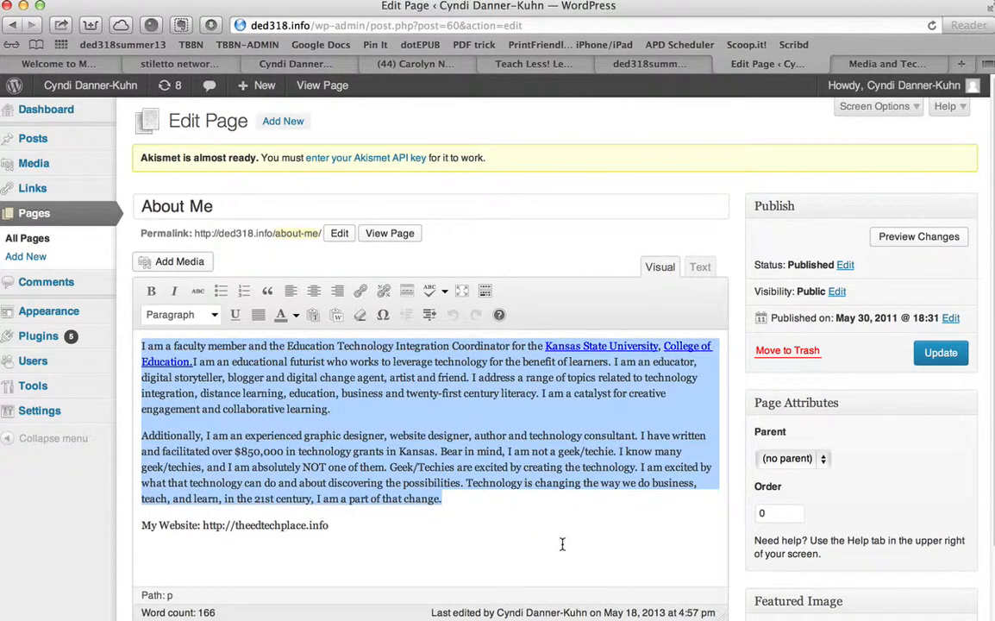
{"action": "left_click", "coordinate": [535, 545]}
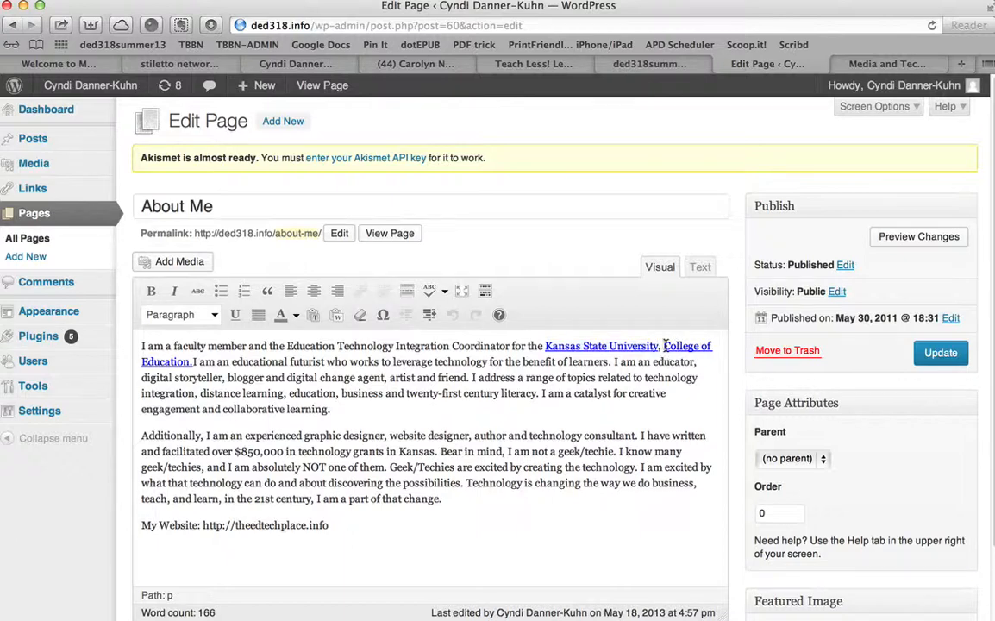
{"action": "double_click", "coordinate": [164, 363]}
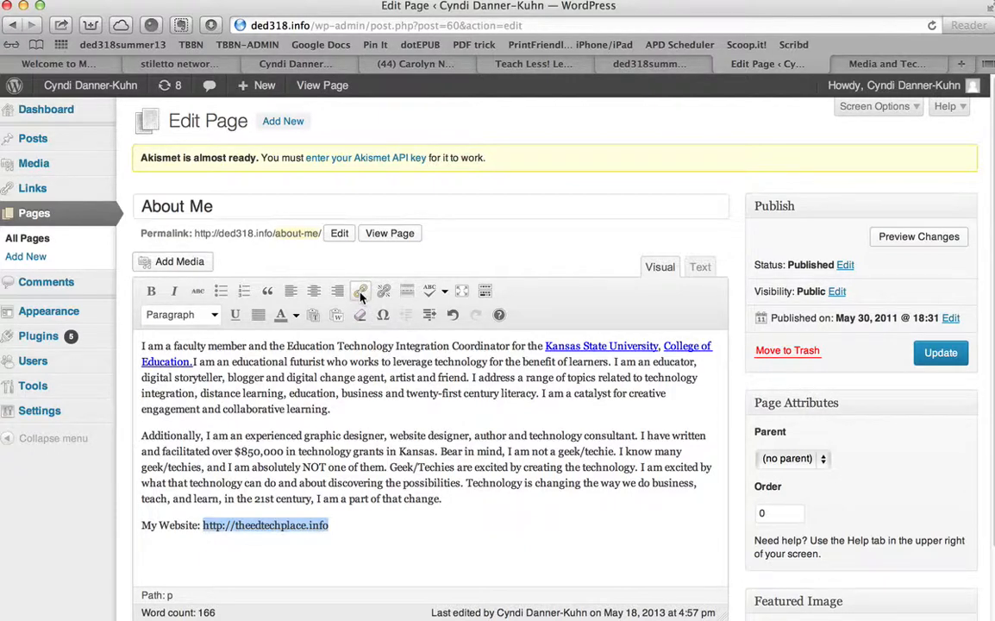
Step: Make the selected URL a link that opens in a new window/tab
{"action": "left_click", "coordinate": [360, 290]}
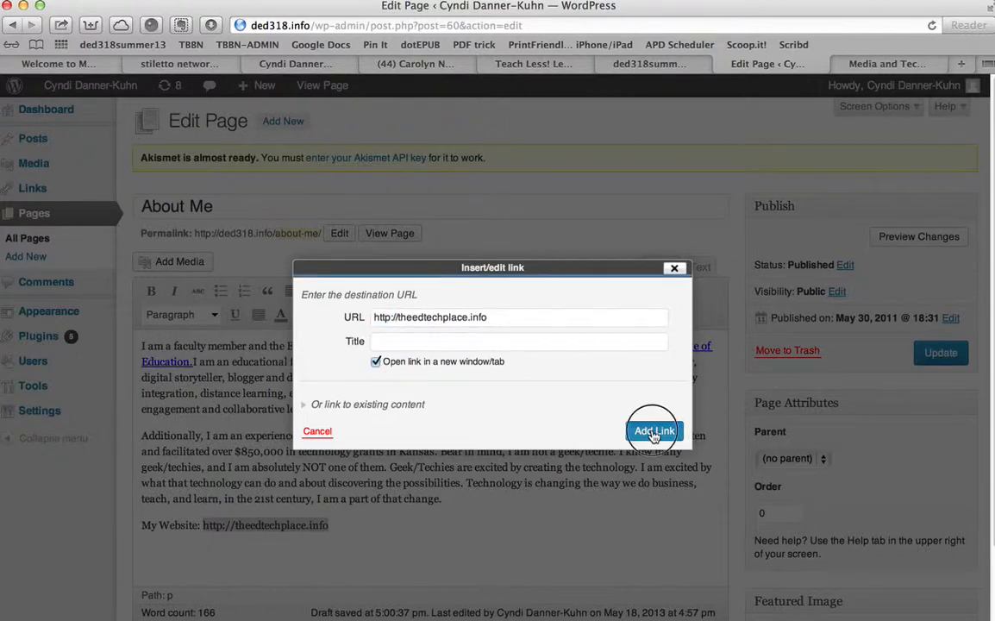
{"action": "left_click", "coordinate": [654, 431]}
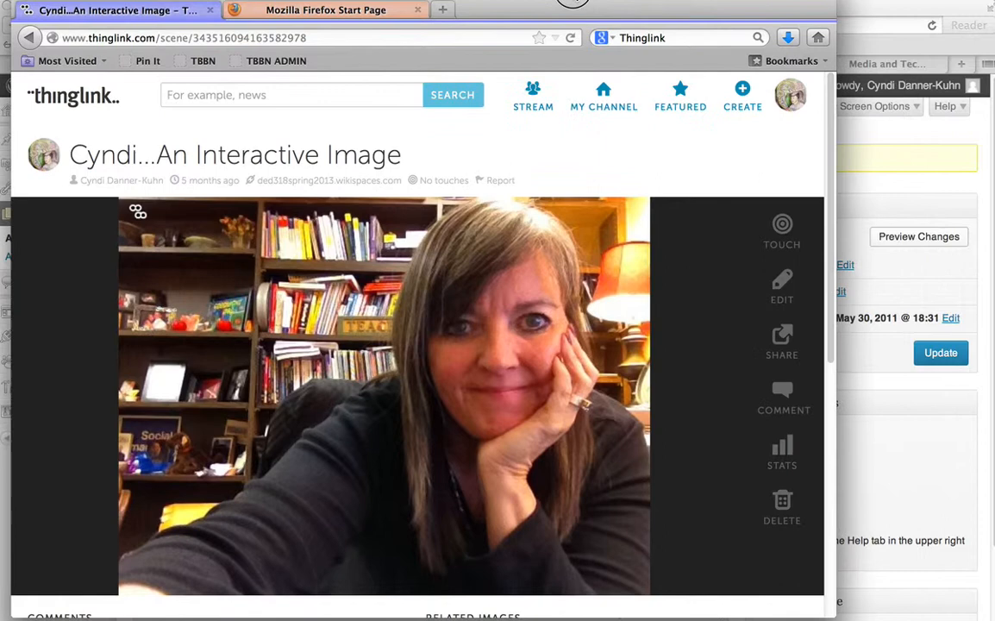
{"action": "mouse_move", "coordinate": [655, 190]}
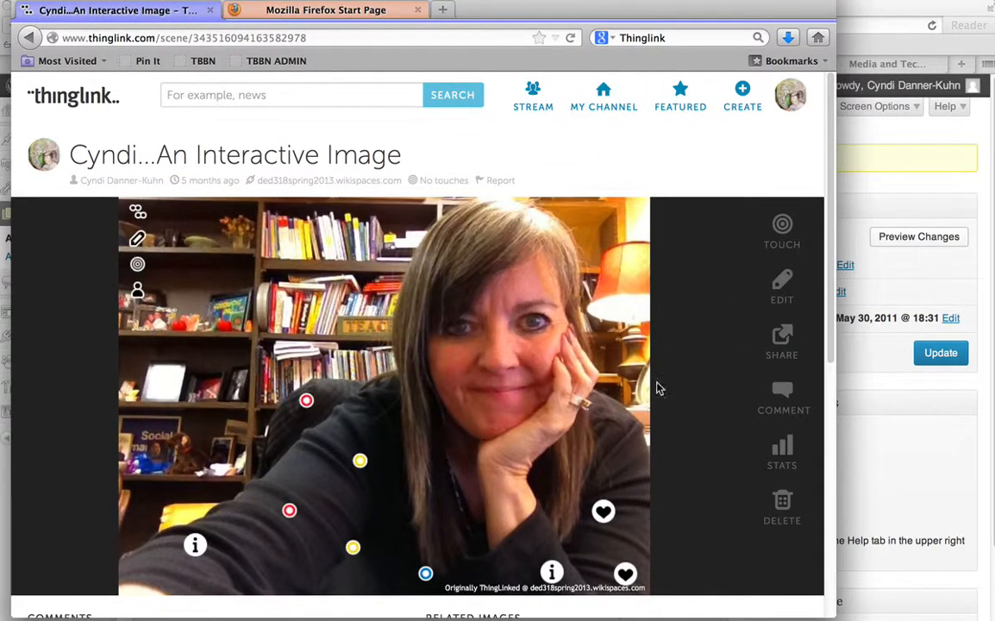
Step: Reveal the ThingLink portrait image's tags and bring up its Share options
{"action": "left_click", "coordinate": [359, 460]}
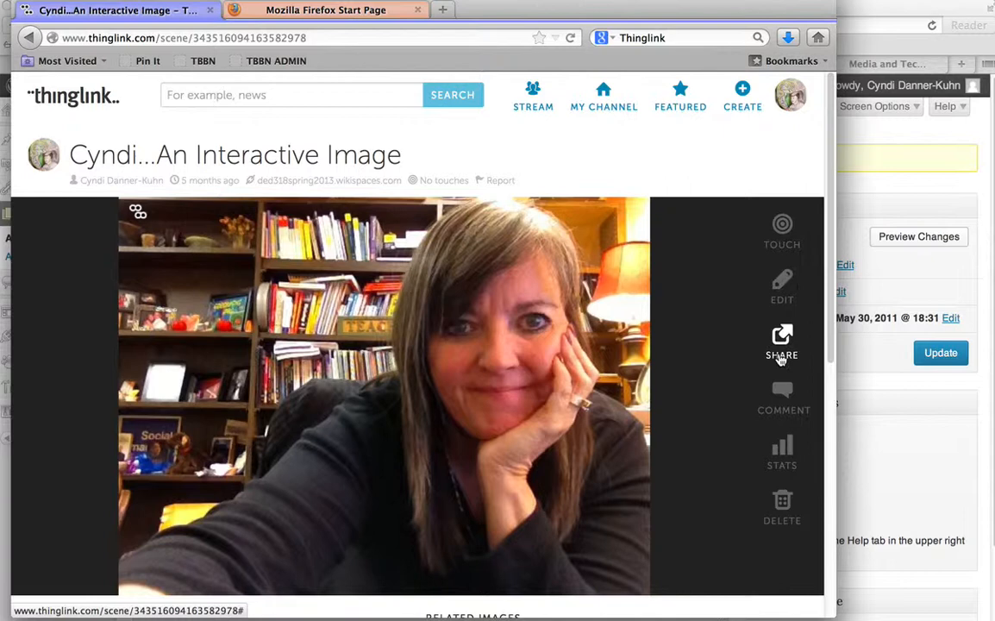
{"action": "left_click", "coordinate": [781, 345]}
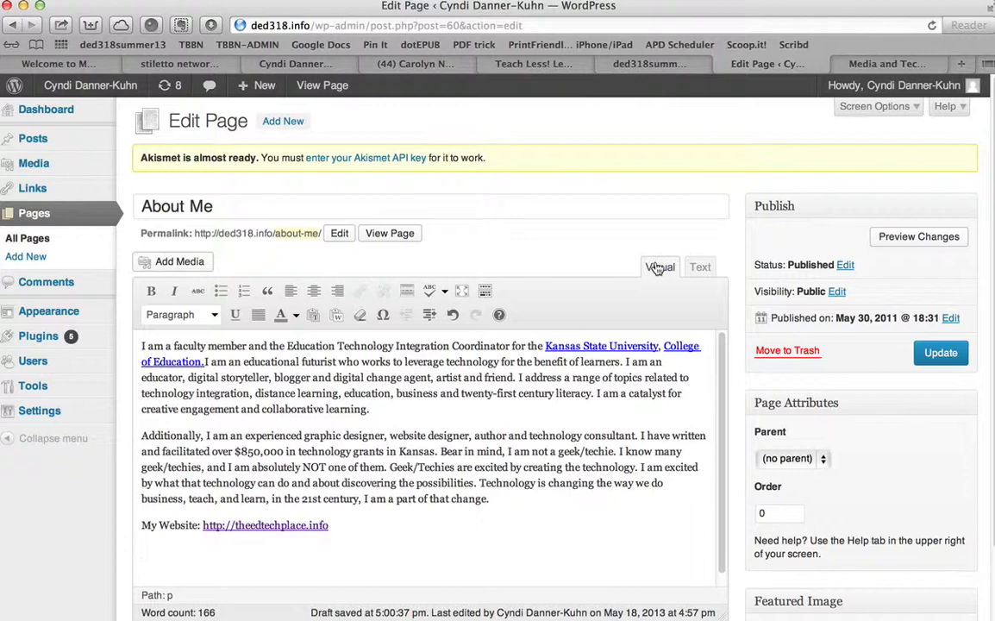
{"action": "mouse_move", "coordinate": [662, 269]}
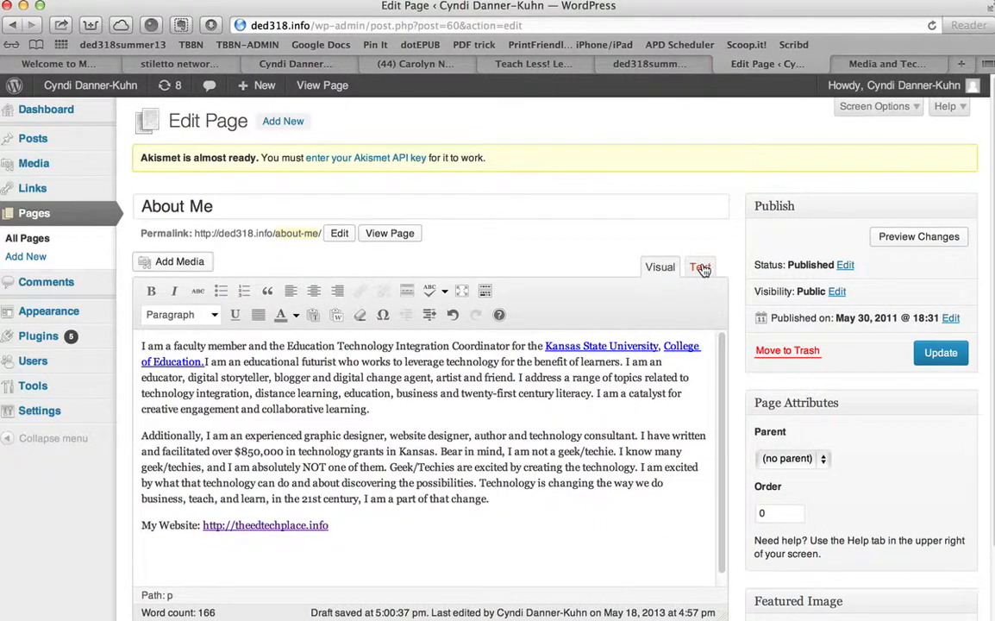
Step: Paste the ThingLink embed code below the My Website link in the page's HTML source
{"action": "left_click", "coordinate": [700, 265]}
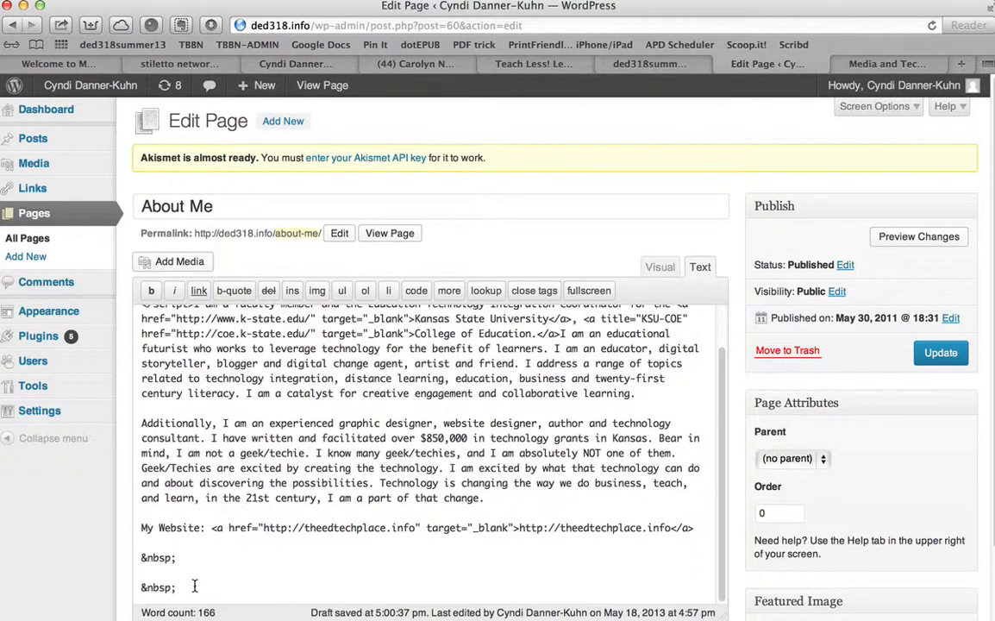
{"action": "mouse_move", "coordinate": [197, 590]}
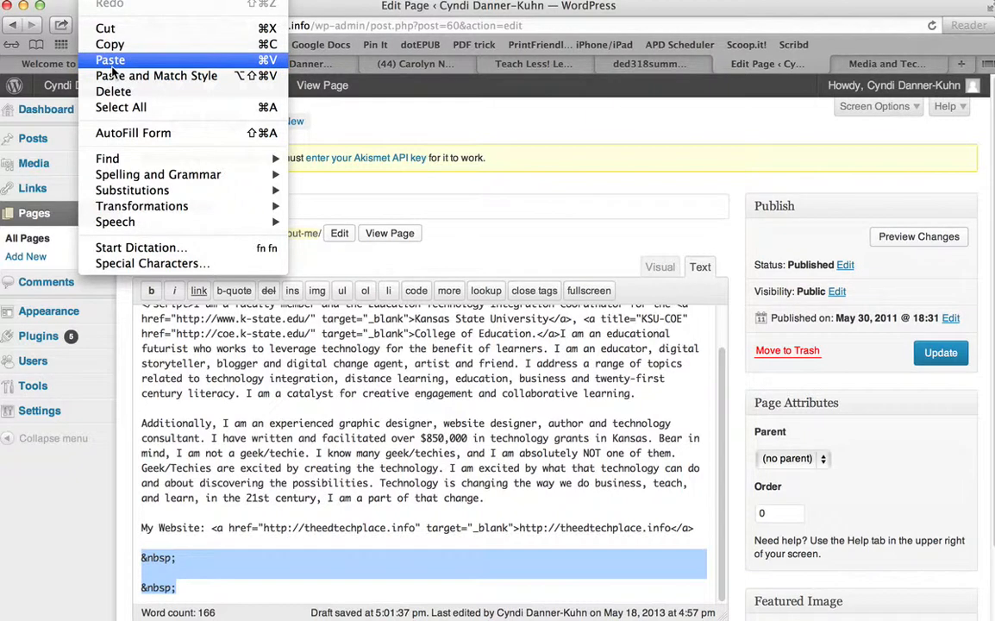
{"action": "left_click", "coordinate": [110, 59]}
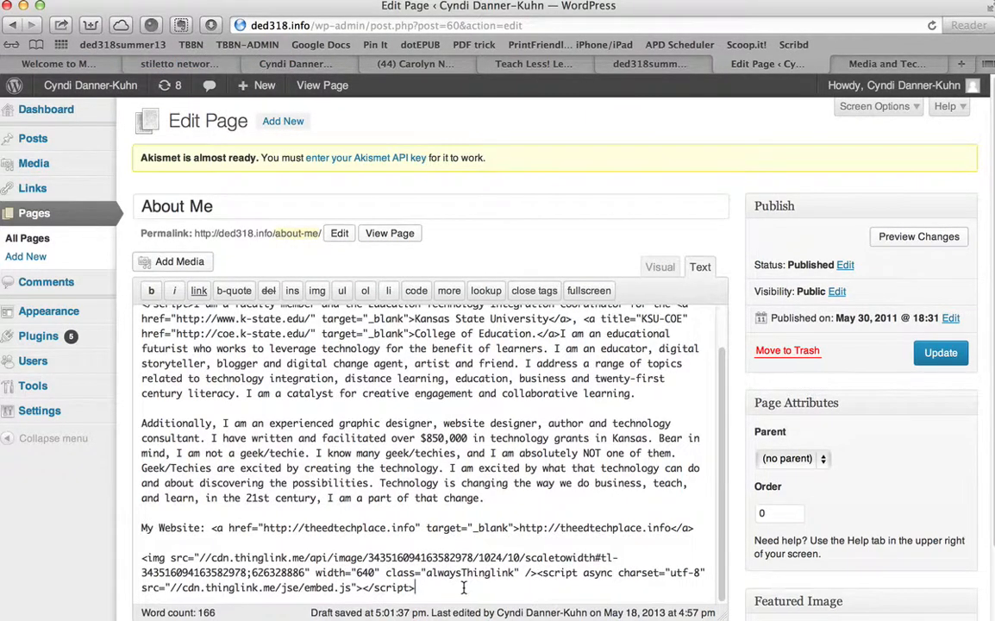
{"action": "mouse_move", "coordinate": [705, 341]}
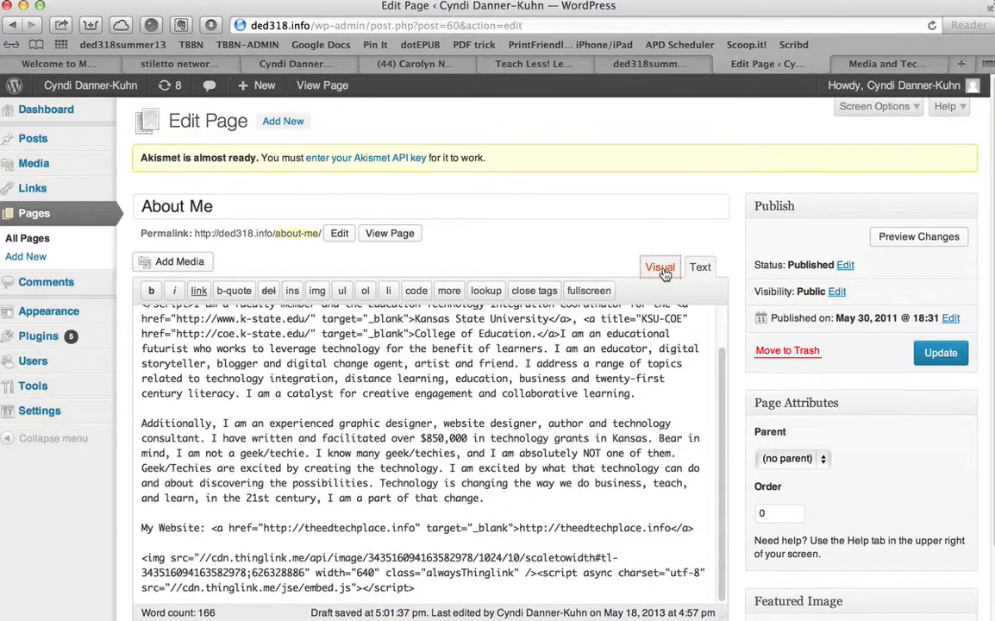
Step: View the rendered content with the embedded portrait image and update the About Me page
{"action": "left_click", "coordinate": [659, 265]}
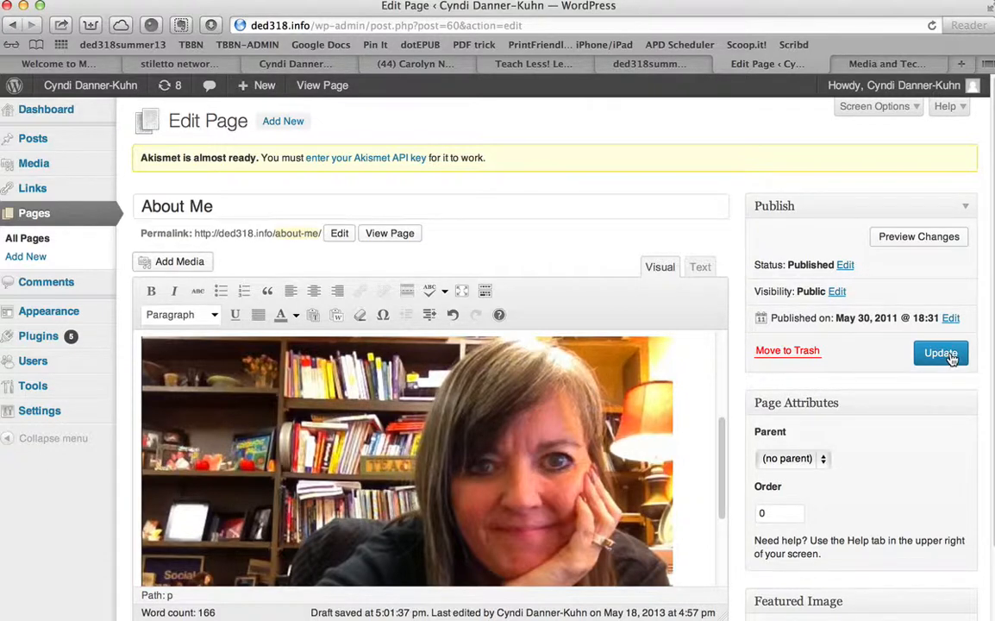
{"action": "left_click", "coordinate": [942, 354]}
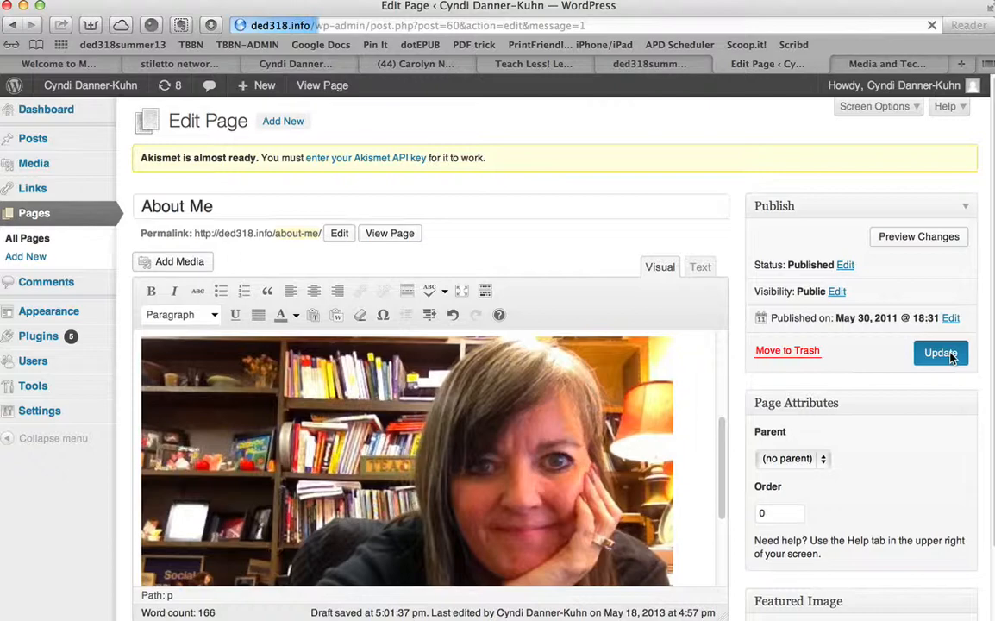
{"action": "left_click", "coordinate": [940, 352]}
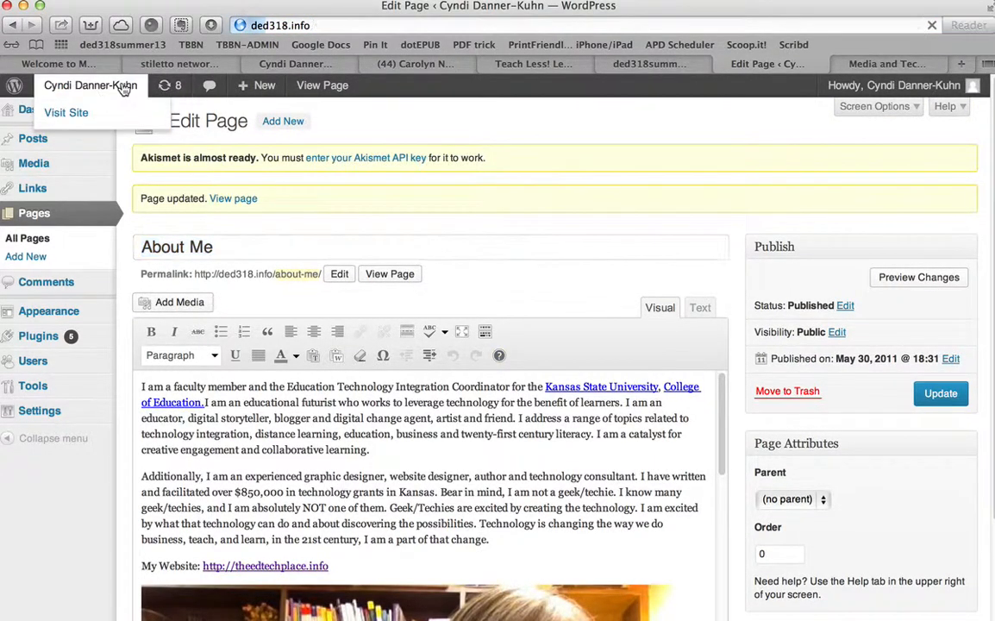
Step: Visit the live site and scroll through the About Me page with its link and embedded image
{"action": "left_click", "coordinate": [66, 114]}
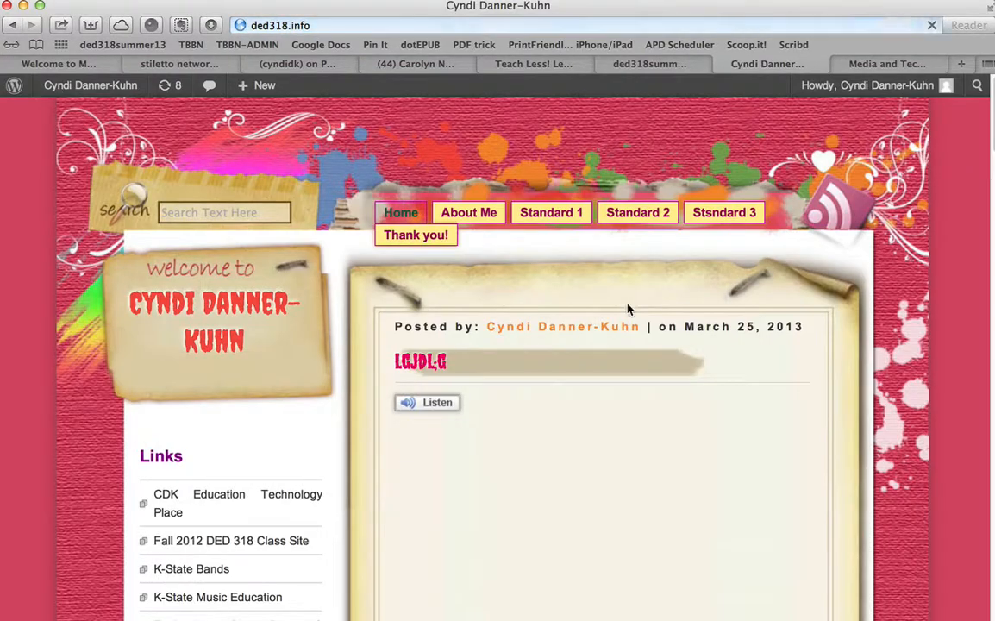
{"action": "left_click", "coordinate": [469, 213]}
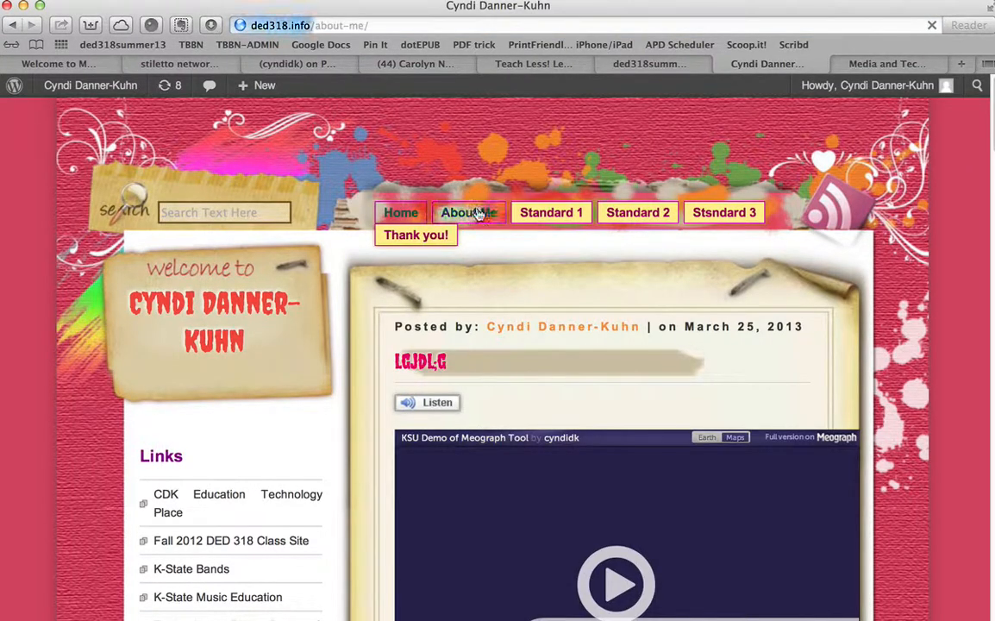
{"action": "left_click", "coordinate": [469, 212]}
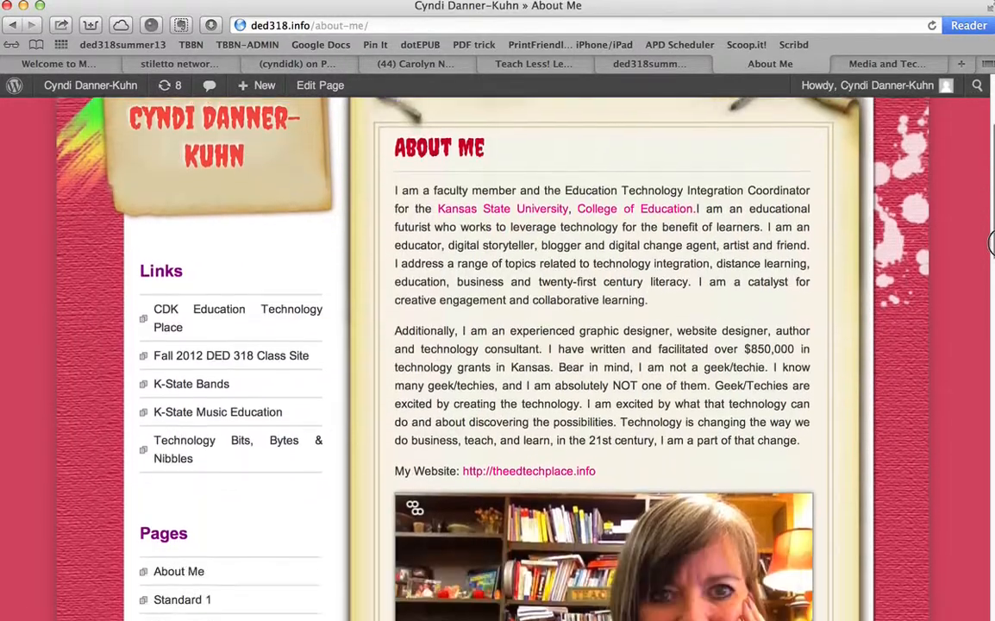
{"action": "scroll", "scroll_direction": "down", "scroll_amount": 3}
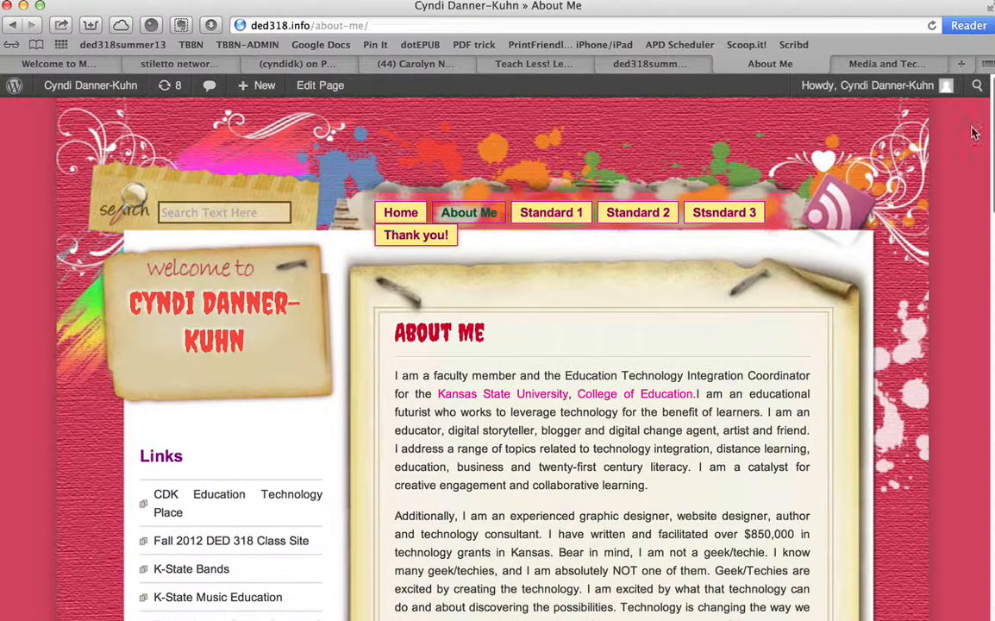
{"action": "left_click", "coordinate": [90, 87]}
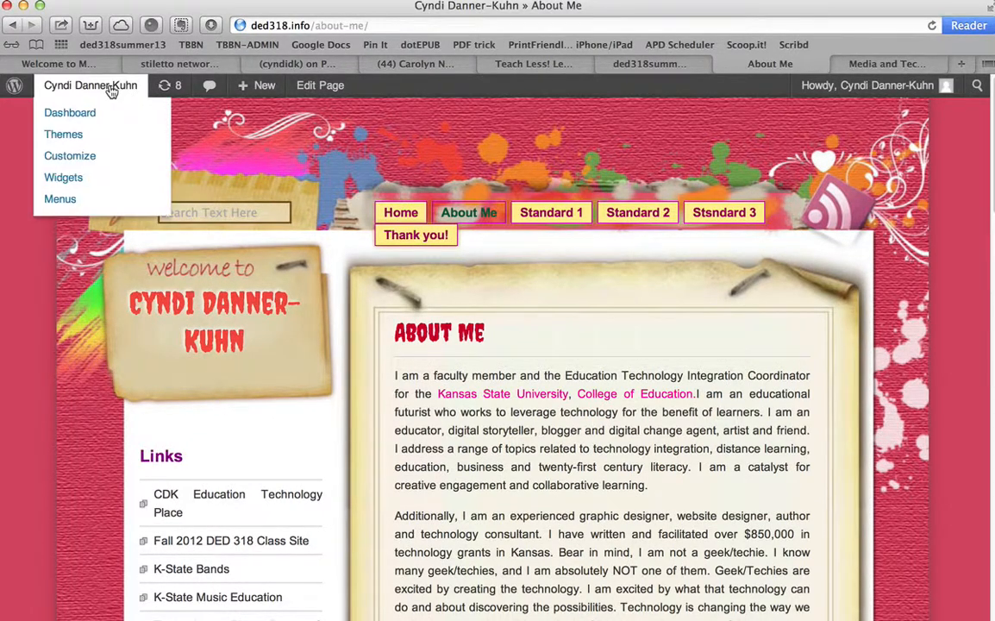
Step: Go to the Dashboard and list the installed plugins such as Akismet and Animoto Embeds
{"action": "left_click", "coordinate": [69, 112]}
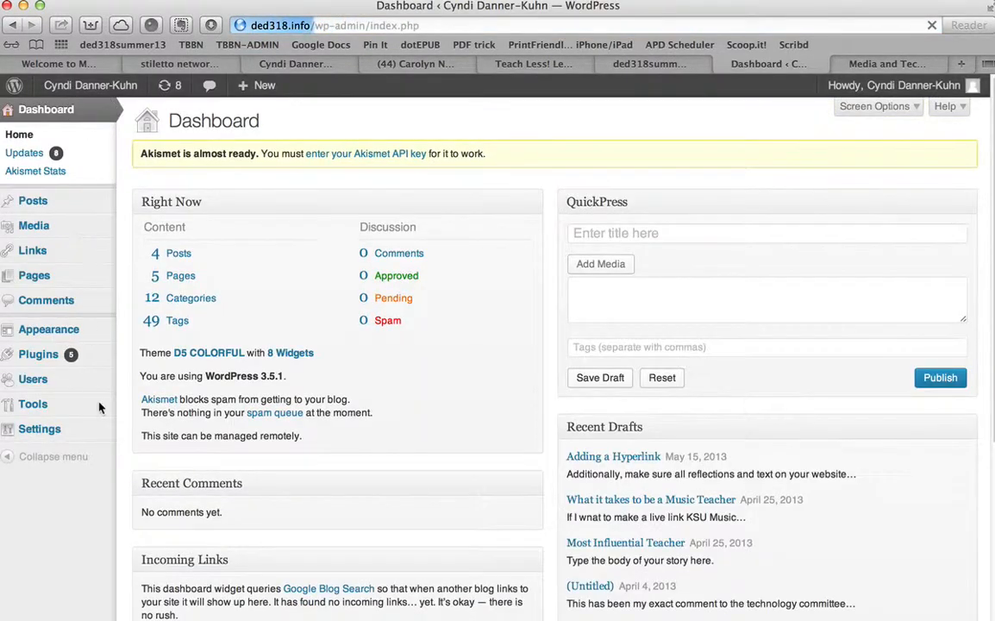
{"action": "left_click", "coordinate": [38, 356]}
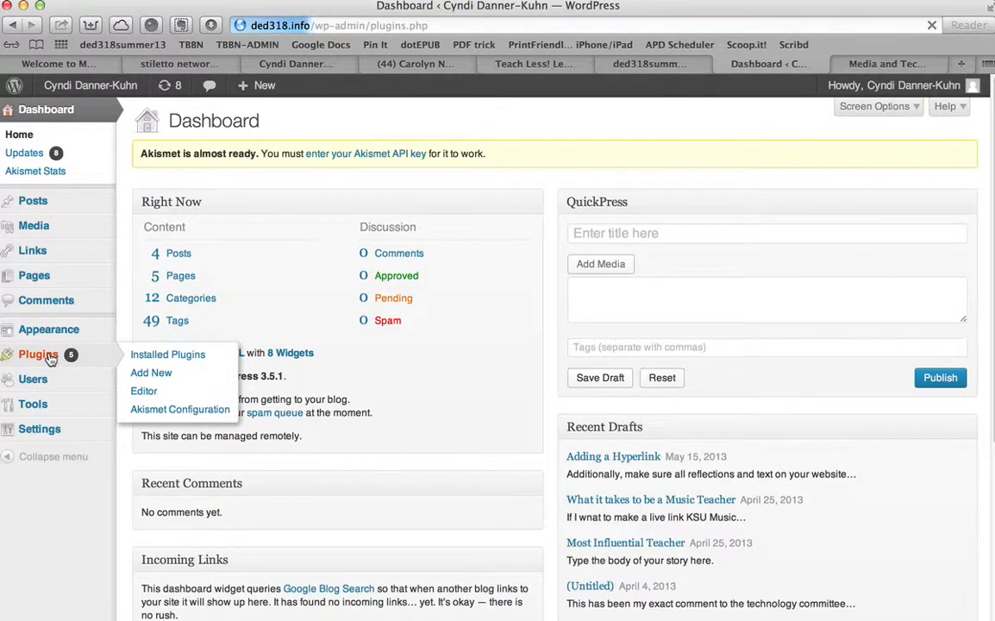
{"action": "left_click", "coordinate": [167, 353]}
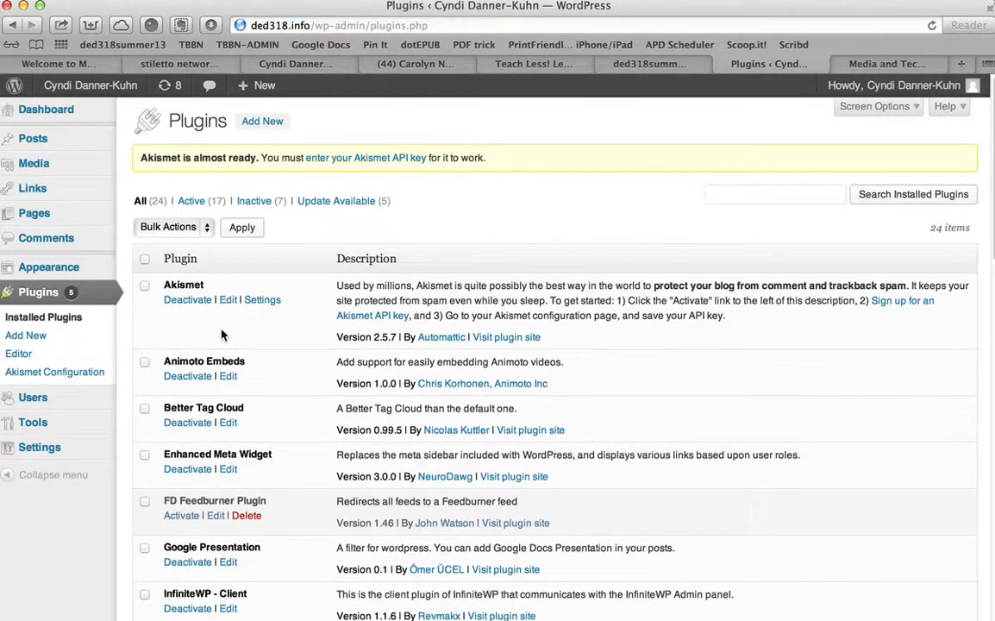
{"action": "mouse_move", "coordinate": [371, 283]}
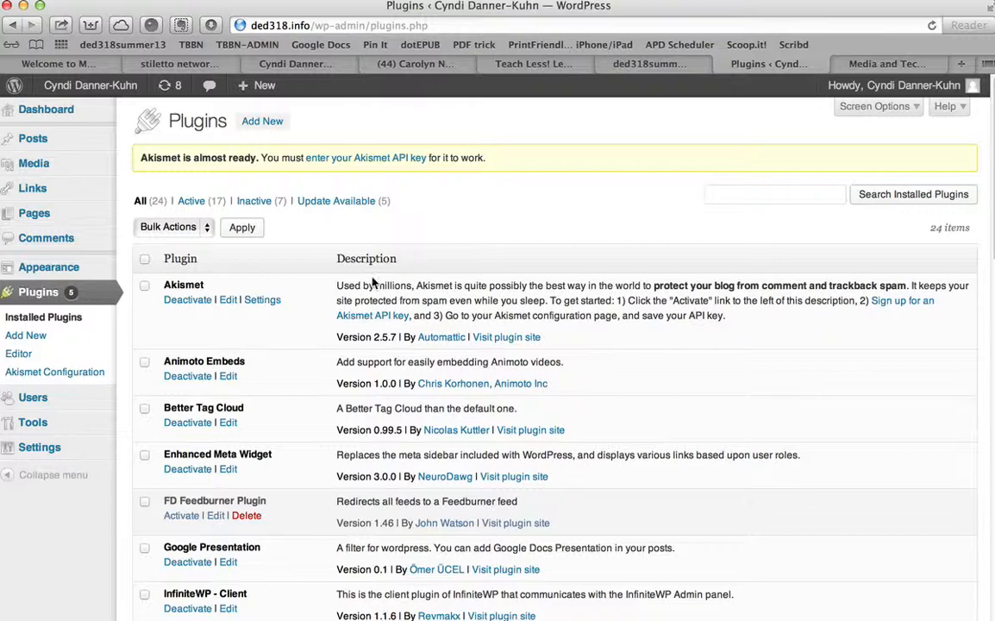
{"action": "mouse_move", "coordinate": [281, 221]}
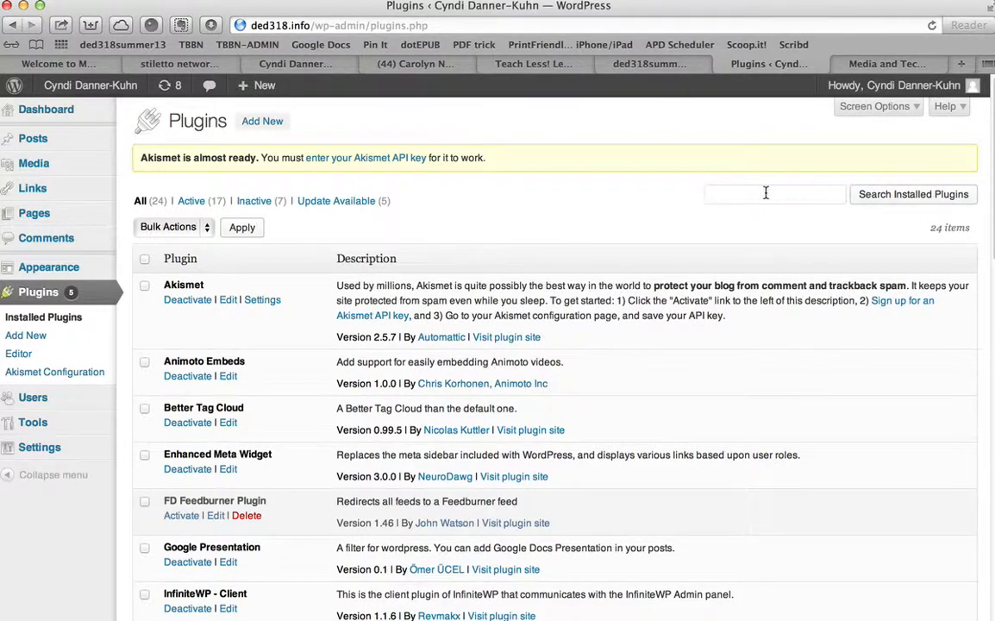
{"action": "mouse_move", "coordinate": [762, 195]}
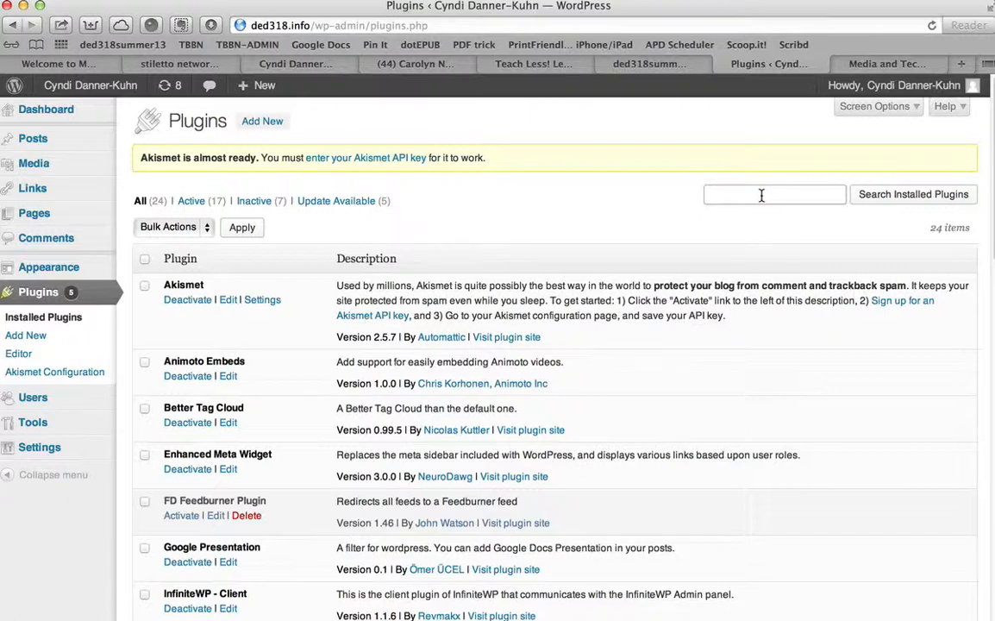
Step: Search Add New plugins for Thinglink, confirm Thinglink Official Plugin is installed, then visit the site
{"action": "left_click", "coordinate": [262, 121]}
{"action": "type", "text": "Thinglink"}
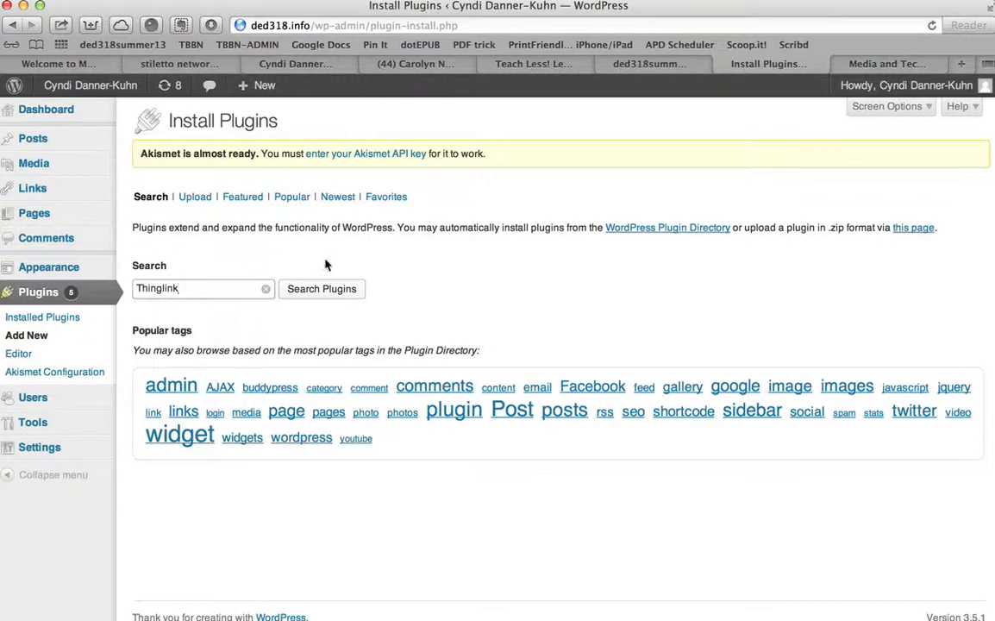
{"action": "left_click", "coordinate": [321, 290]}
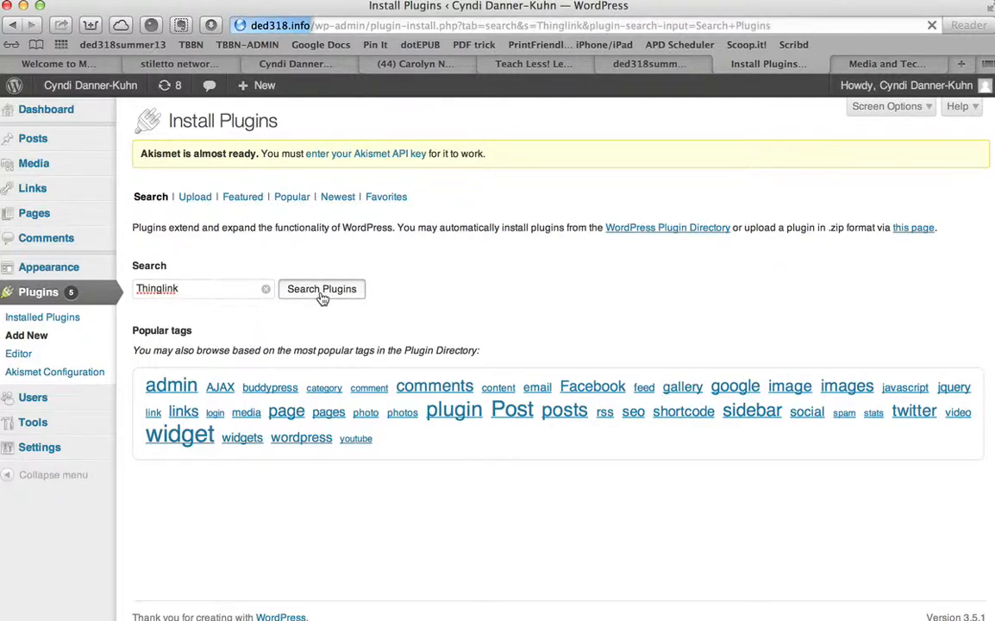
{"action": "left_click", "coordinate": [321, 290]}
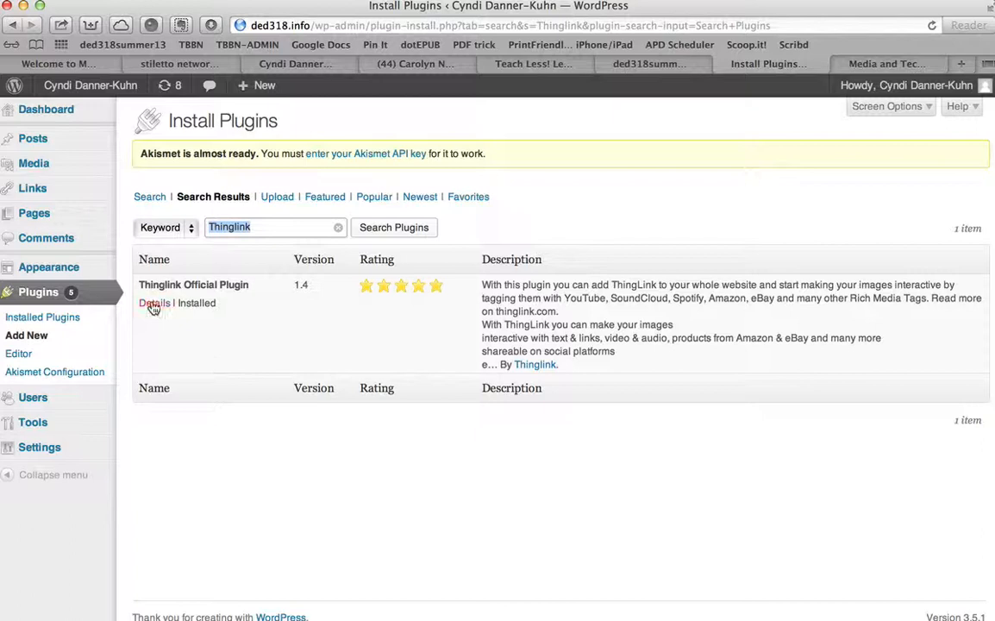
{"action": "mouse_move", "coordinate": [200, 318]}
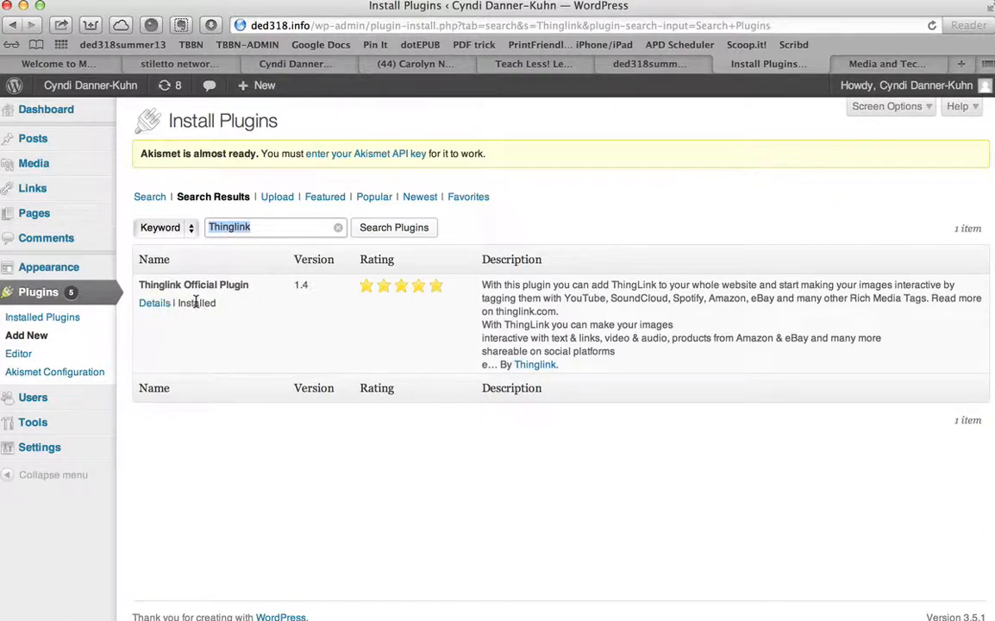
{"action": "mouse_move", "coordinate": [196, 303]}
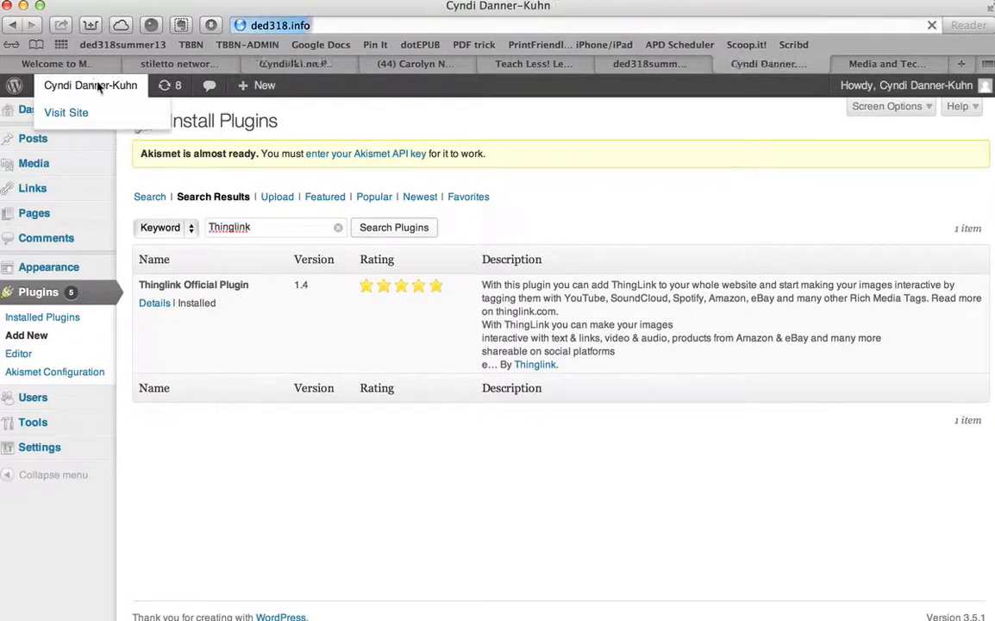
{"action": "left_click", "coordinate": [65, 113]}
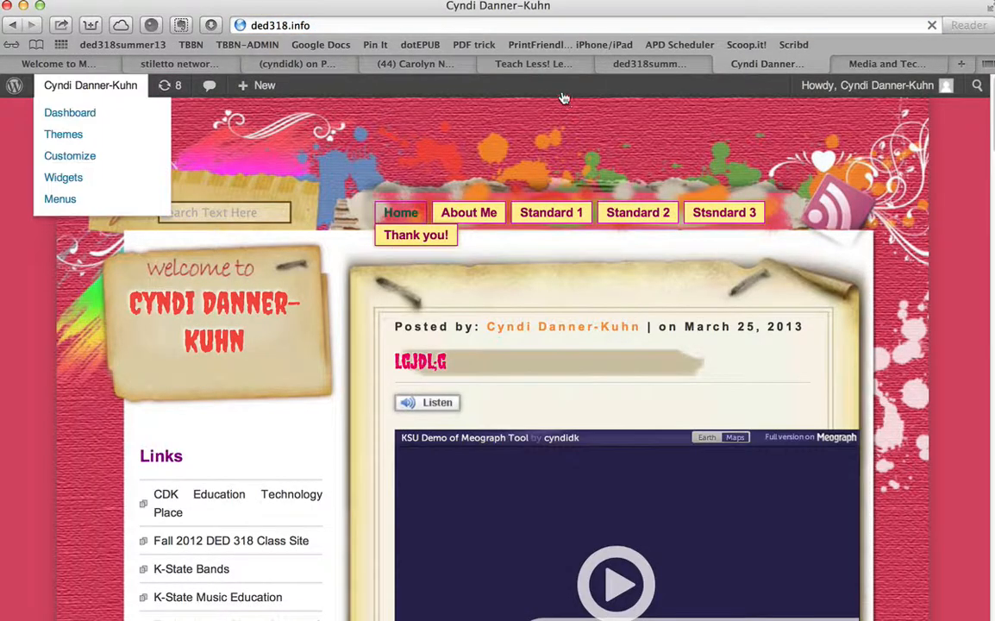